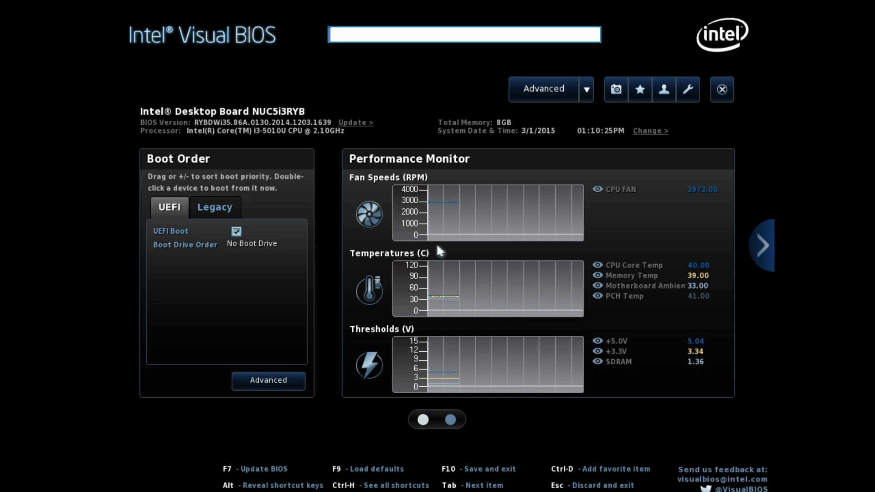
mouse_move(357, 128)
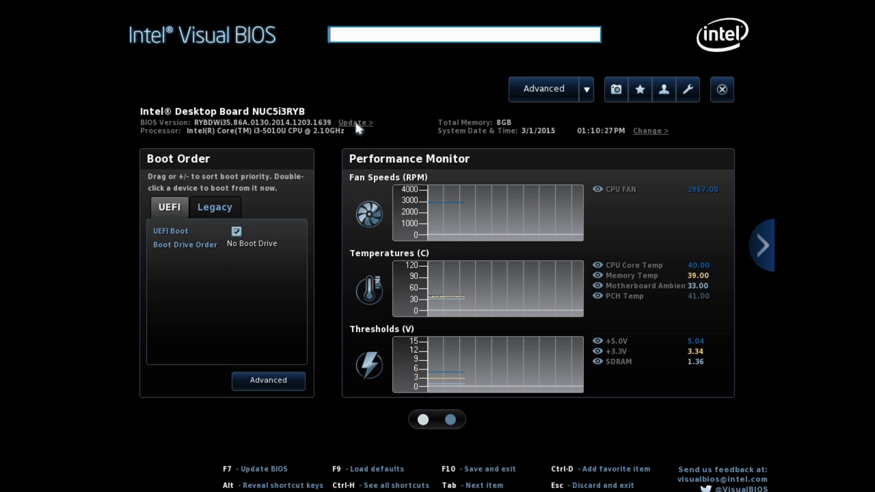
Step: Attempt an online BIOS update check and dismiss the failed download message
click(354, 123)
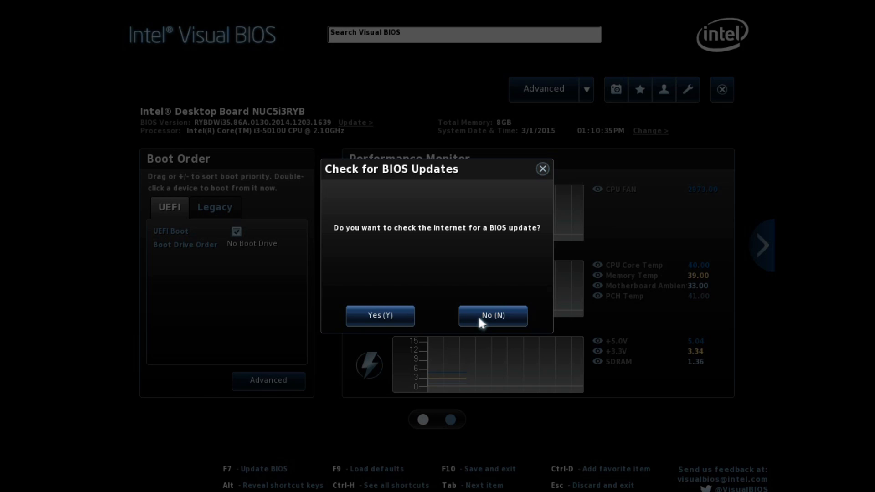
click(379, 315)
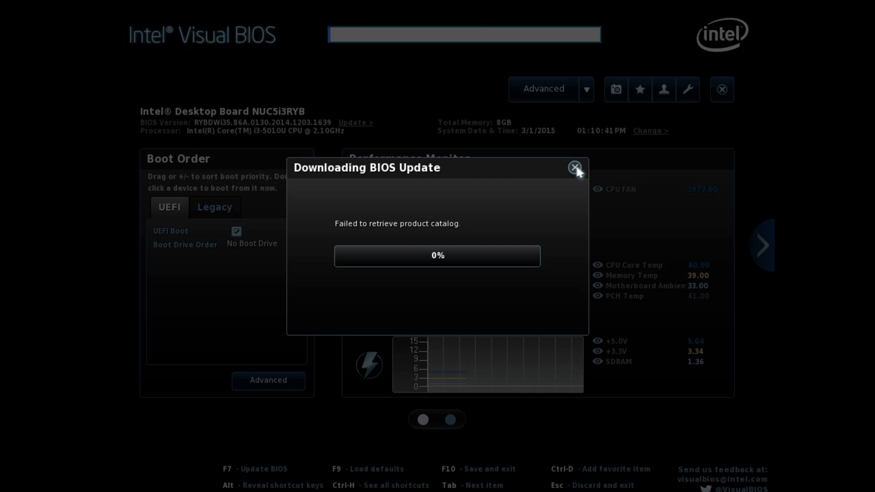
click(575, 167)
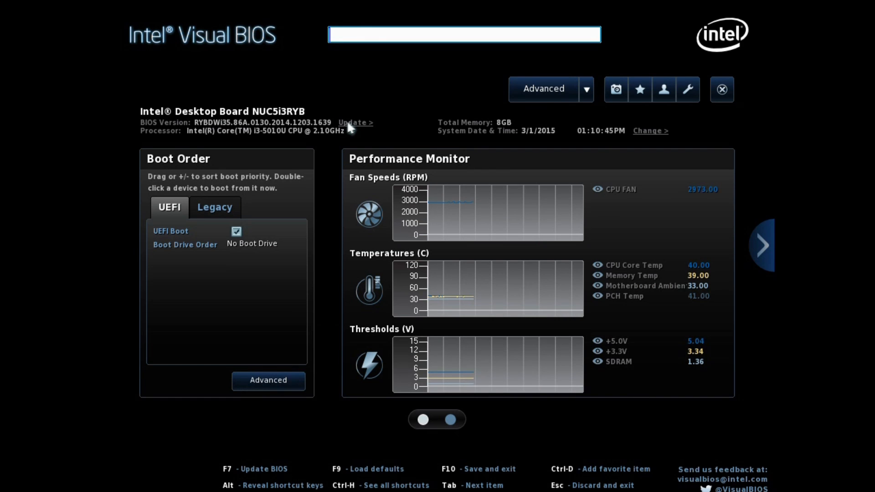
Step: Restart the update from a local file and list the fs0 drive's contents, including RY0137.BIO
click(354, 123)
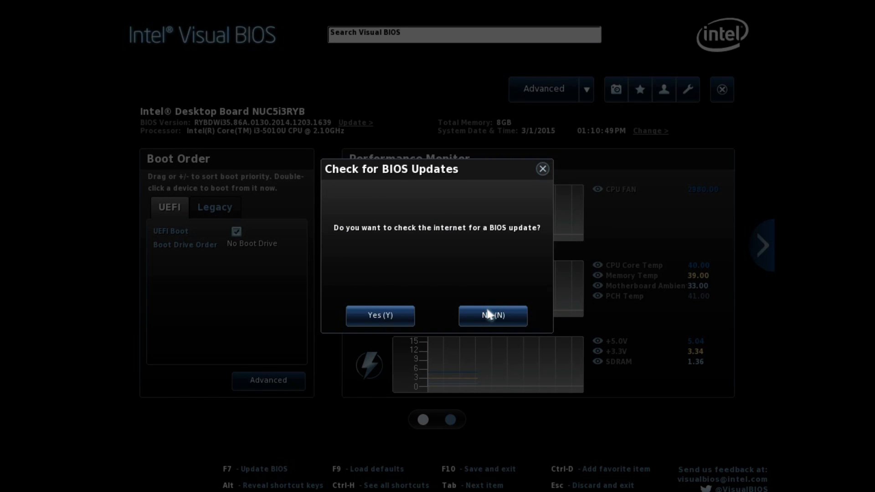
click(491, 316)
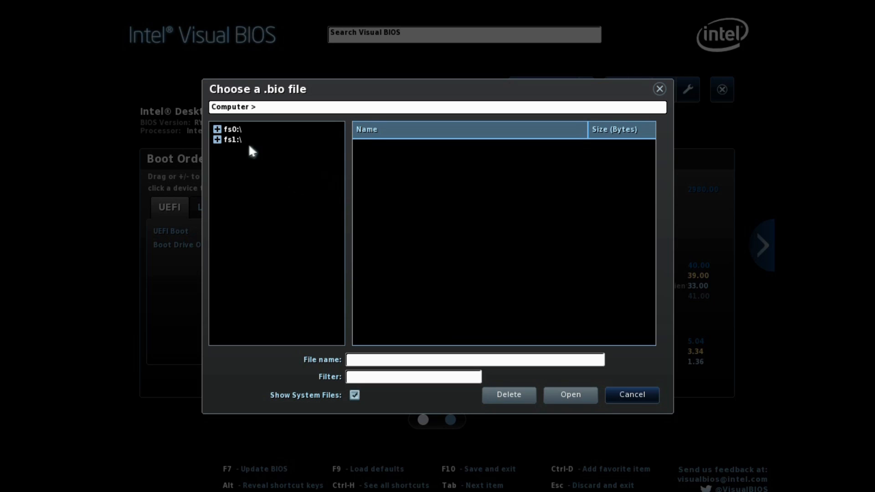
click(218, 139)
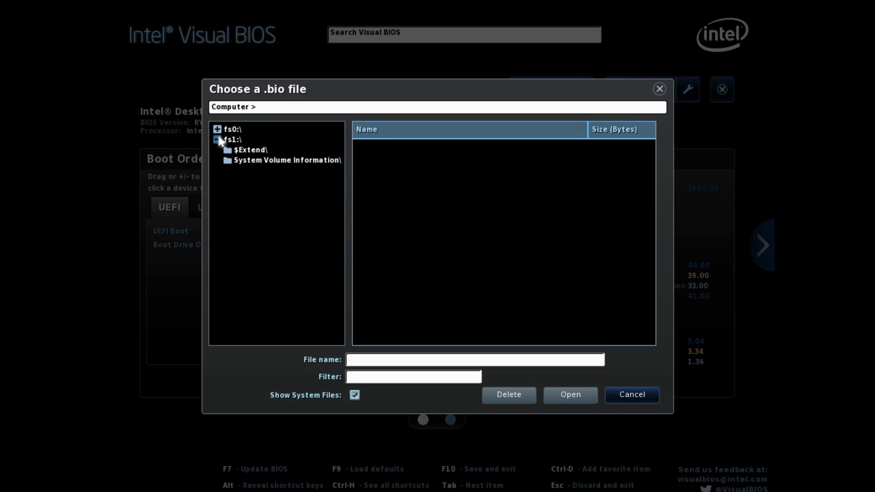
click(228, 129)
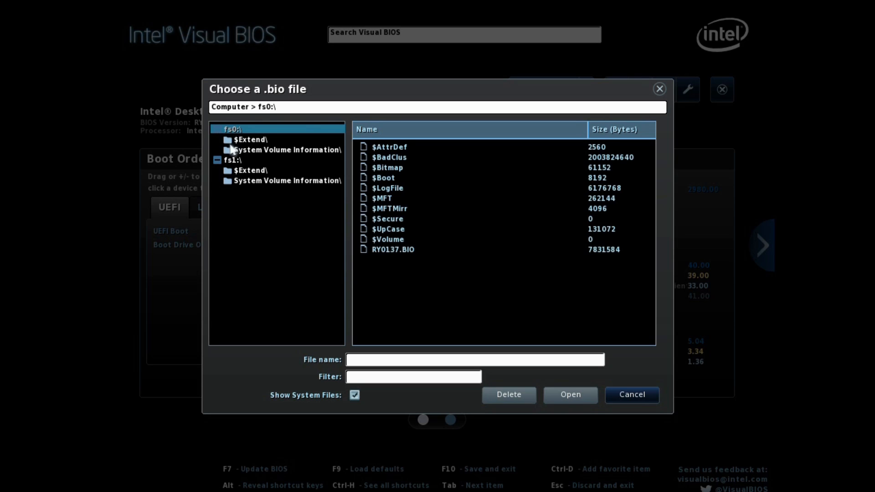
mouse_move(303, 162)
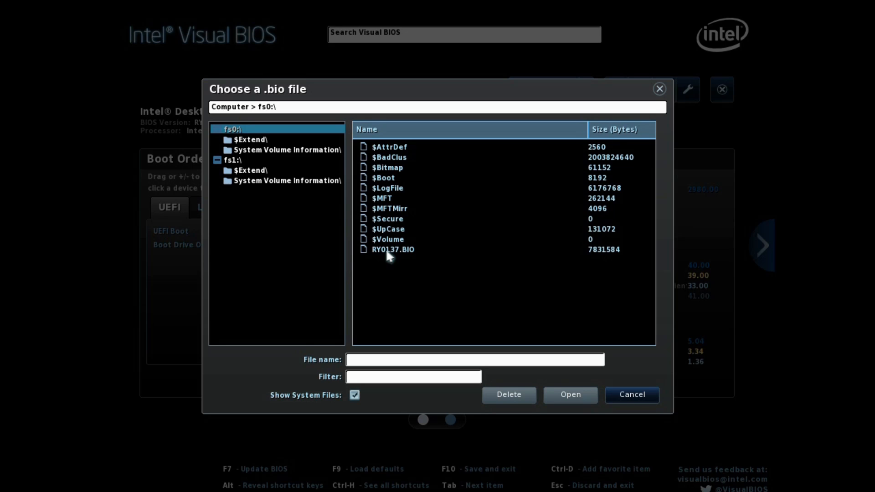
Step: Load RY0137.BIO and confirm flashing BIOS version RYBDWi35.86A.0137.2015.0107.1700
click(392, 250)
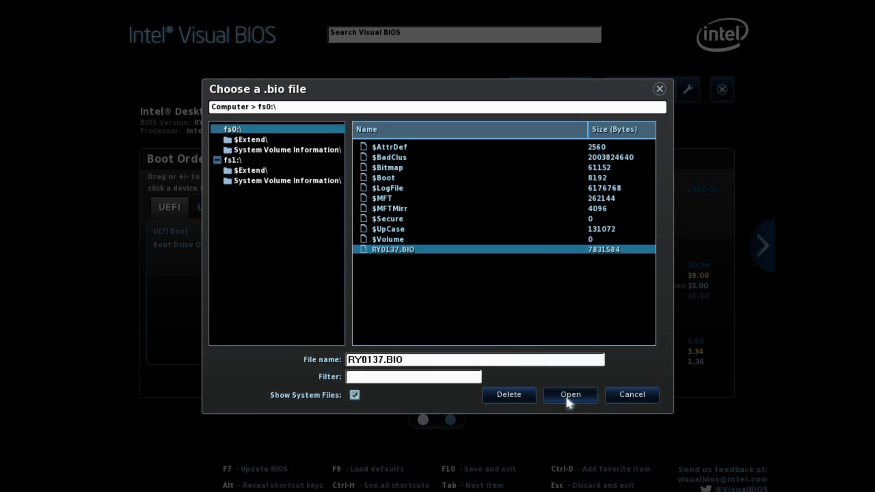
click(570, 394)
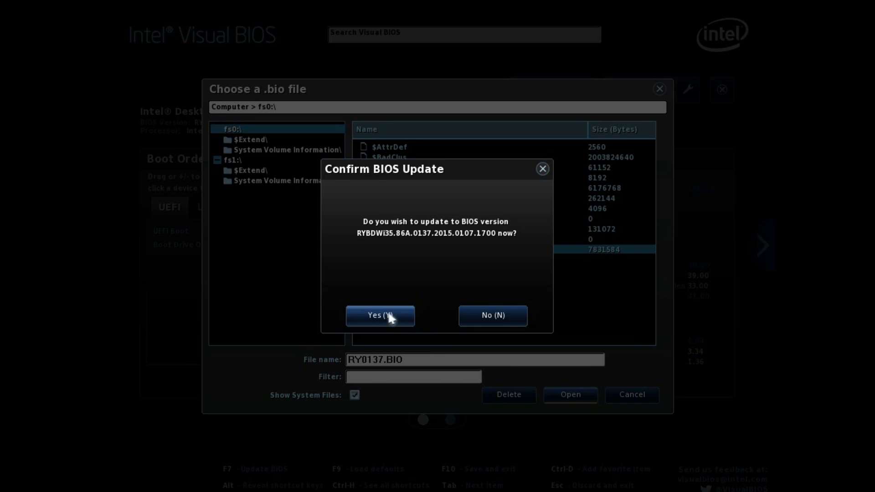
mouse_move(405, 309)
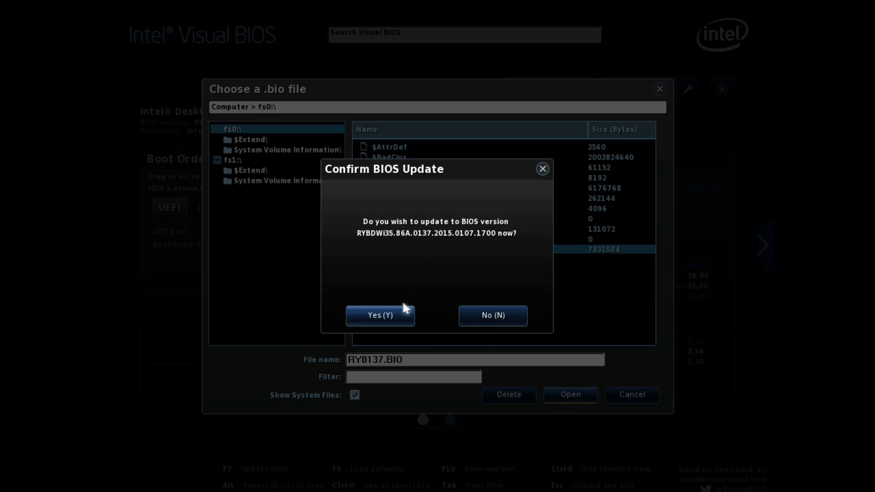
click(379, 315)
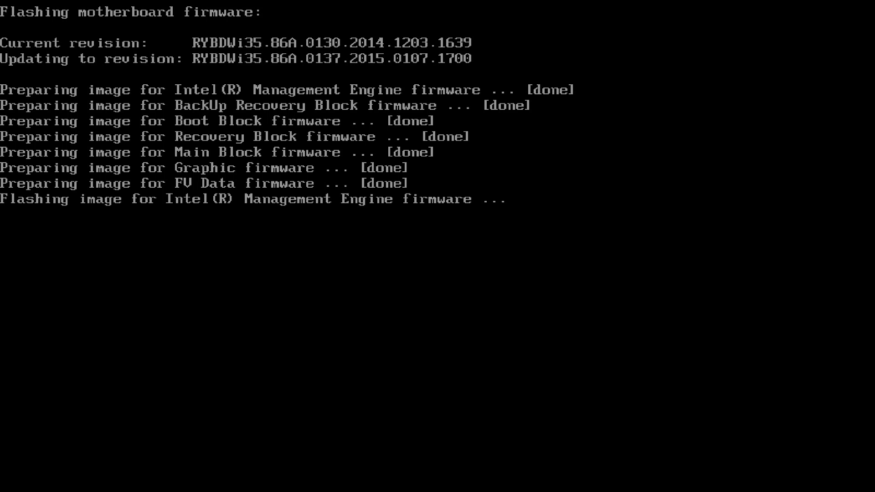